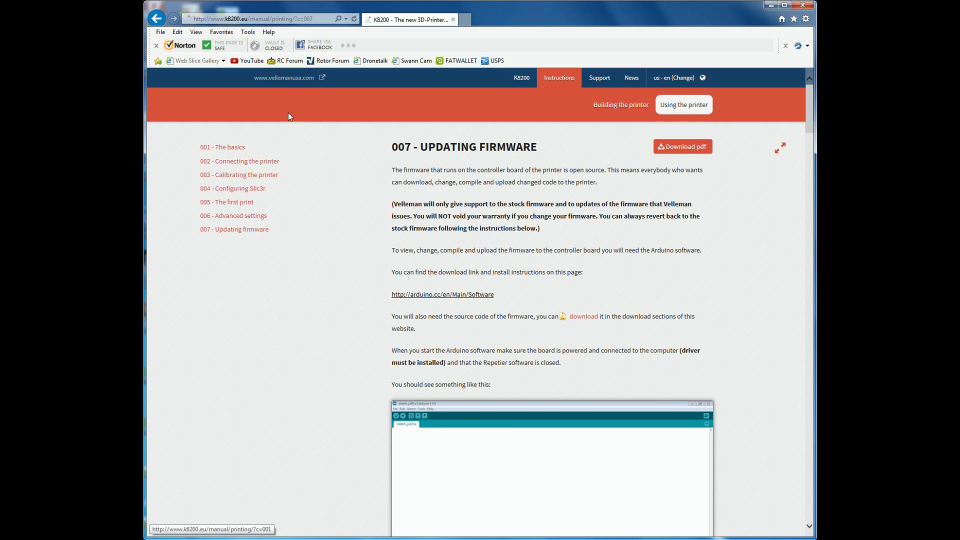
Step: From arduino.cc, download the Arduino 1.0.5 Windows installer and run it when finished
{"action": "left_click", "coordinate": [263, 18]}
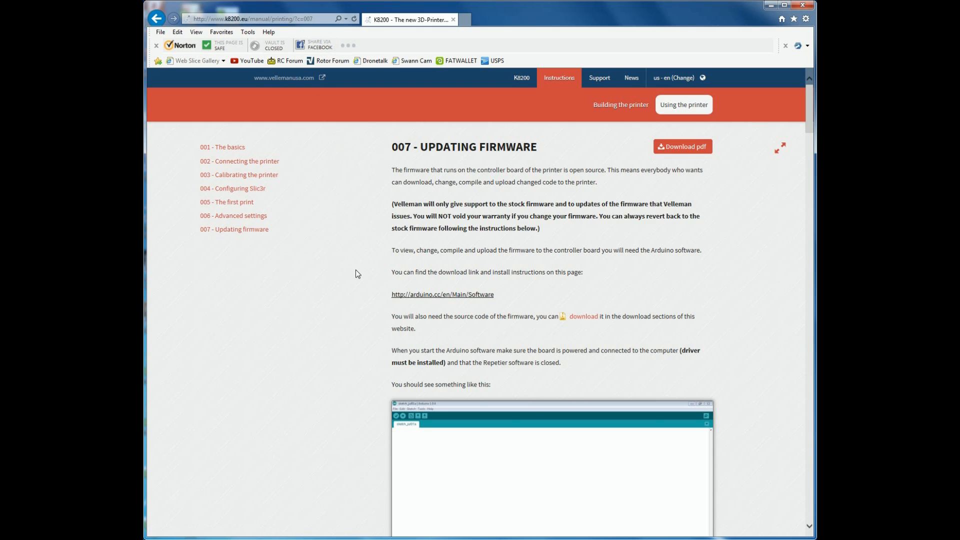
{"action": "mouse_move", "coordinate": [509, 152]}
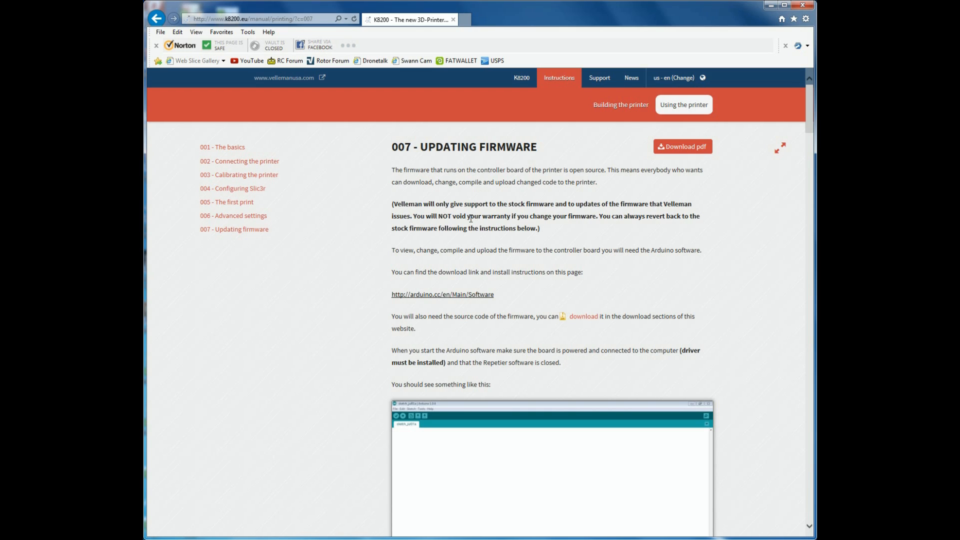
{"action": "mouse_move", "coordinate": [432, 299]}
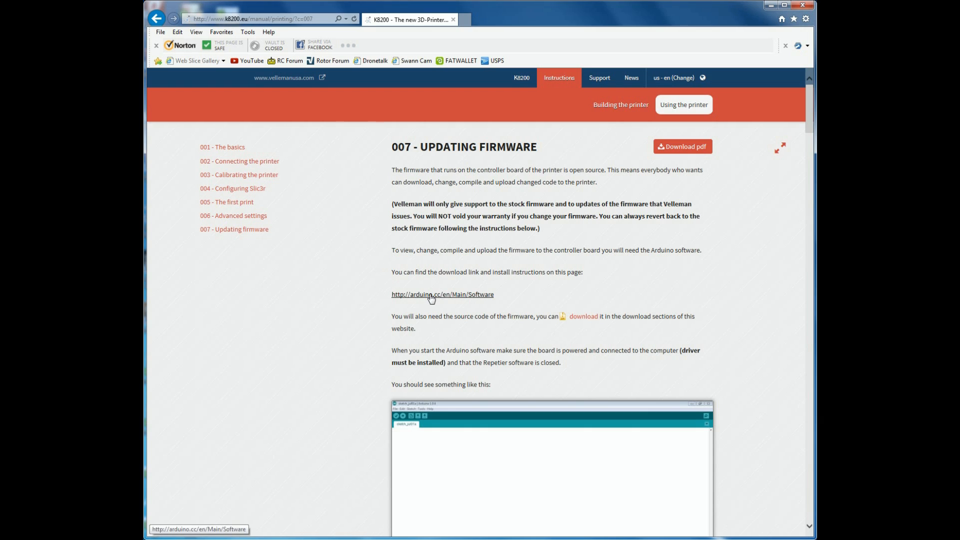
{"action": "left_click", "coordinate": [441, 294]}
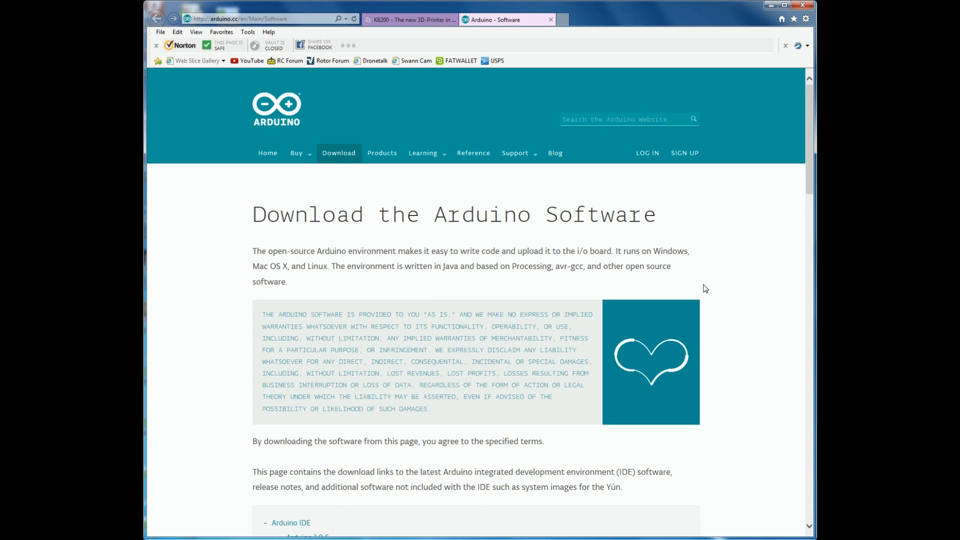
{"action": "scroll", "scroll_direction": "down", "scroll_amount": 3}
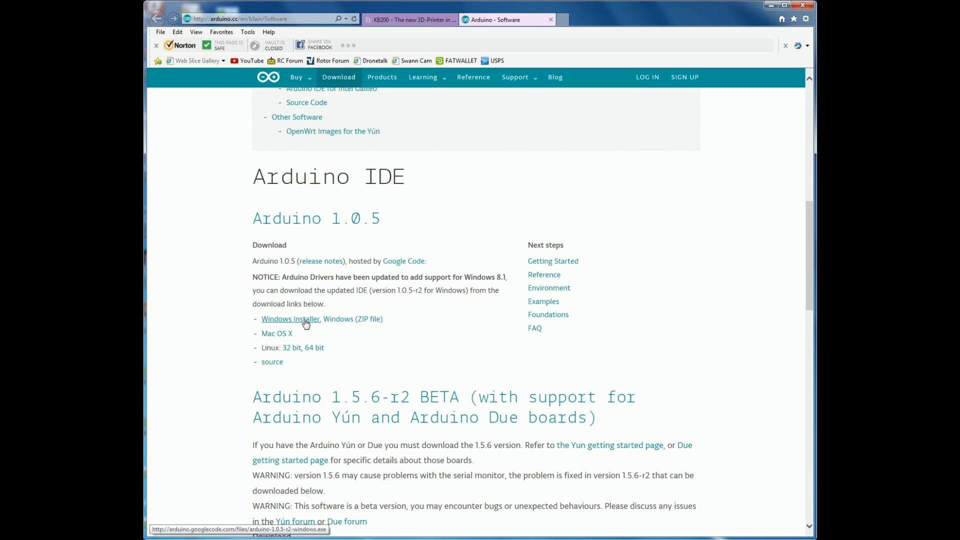
{"action": "left_click", "coordinate": [290, 319]}
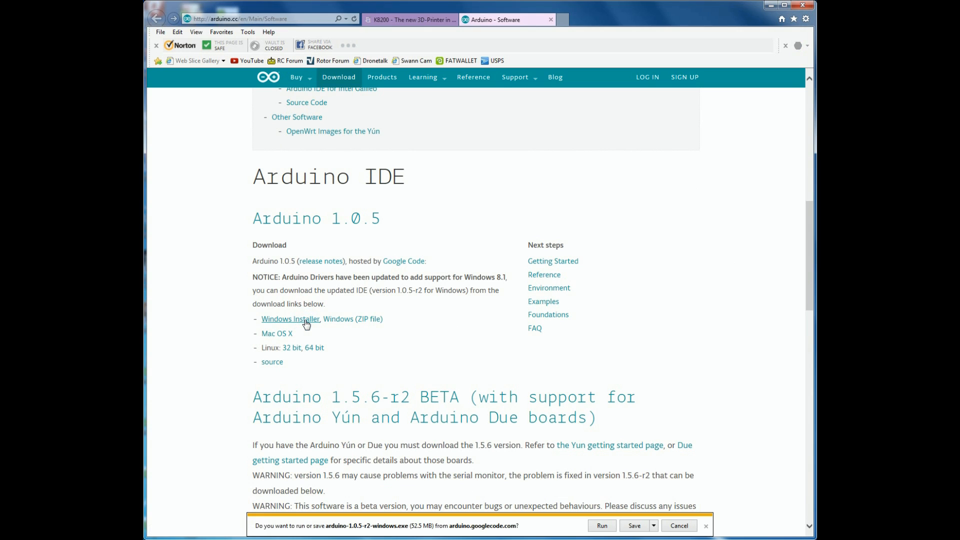
{"action": "mouse_move", "coordinate": [601, 525]}
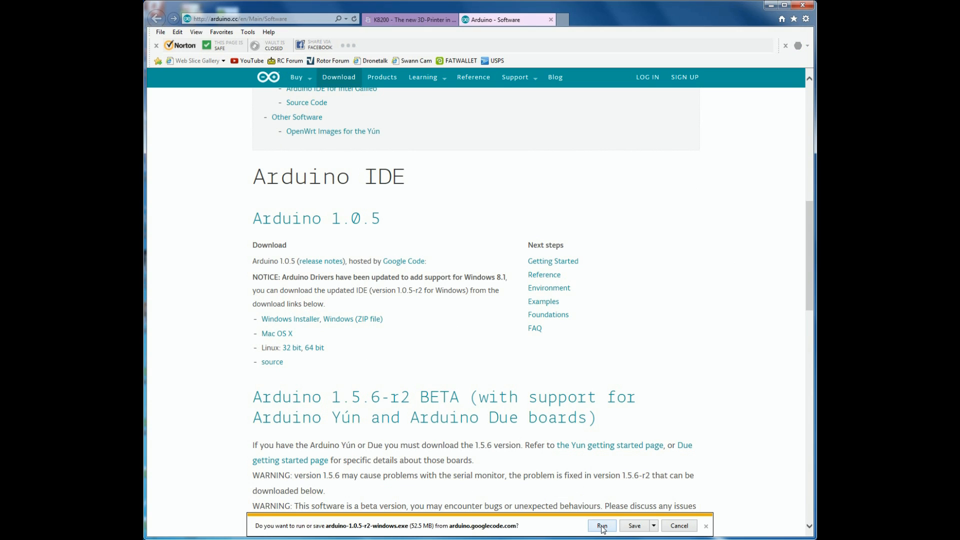
{"action": "left_click", "coordinate": [601, 525]}
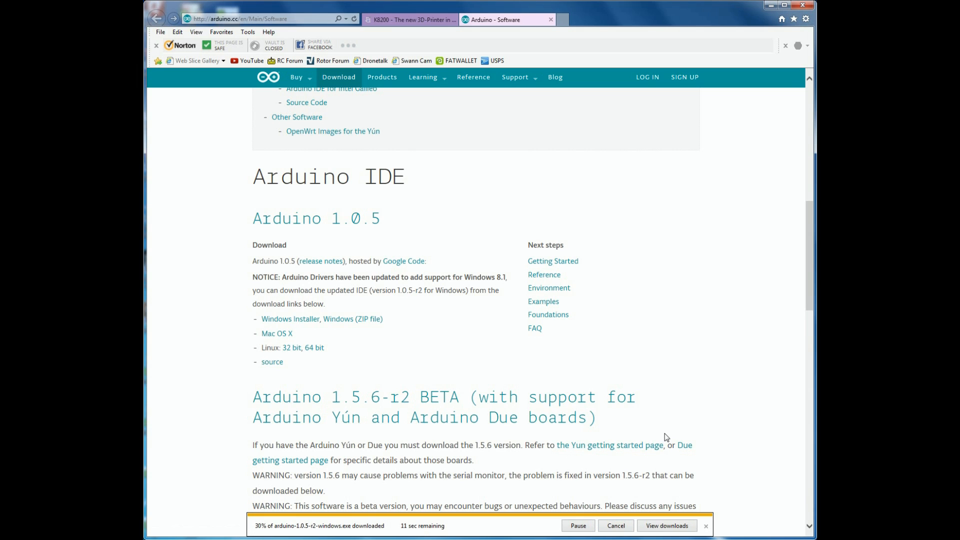
{"action": "mouse_move", "coordinate": [701, 405]}
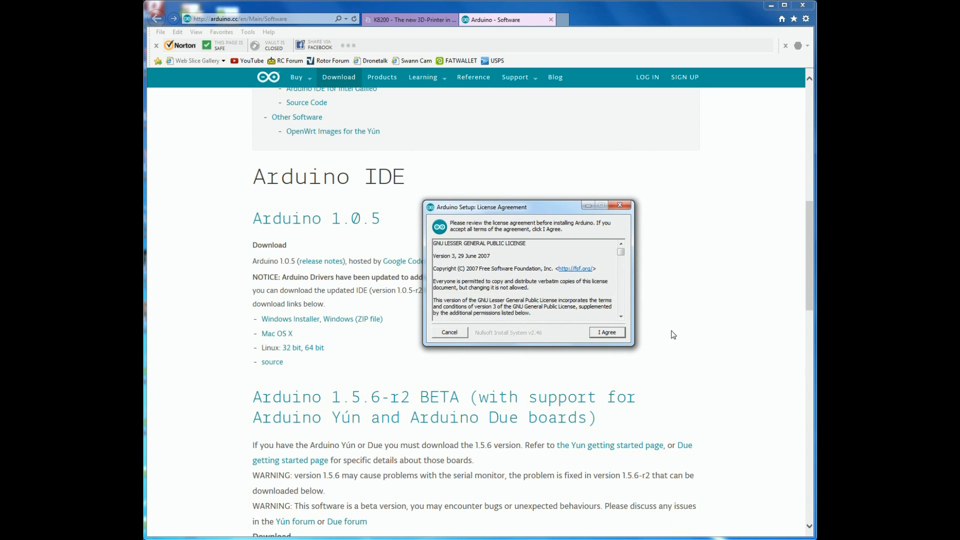
Step: Accept the license, keep default components and folder, and allow the Arduino USB driver install
{"action": "left_click", "coordinate": [606, 332]}
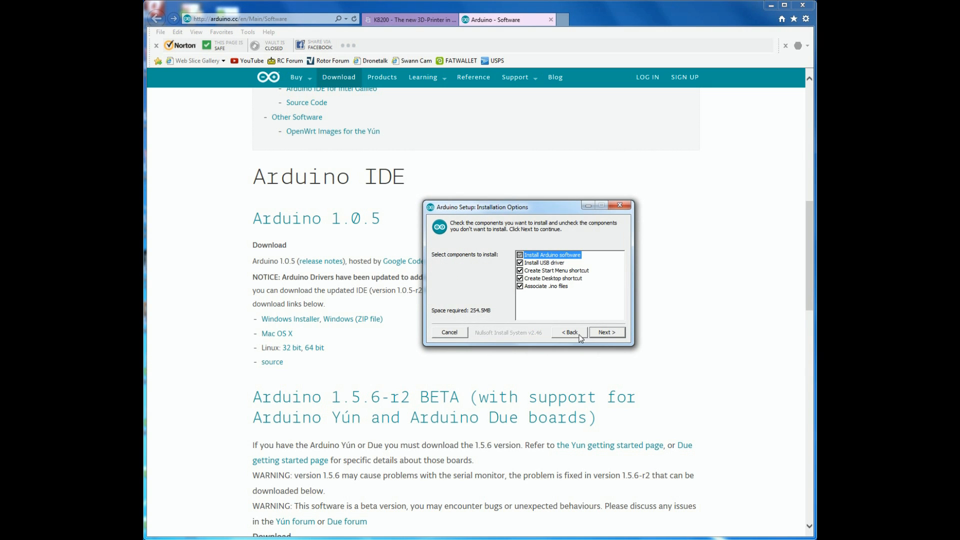
{"action": "left_click", "coordinate": [606, 332]}
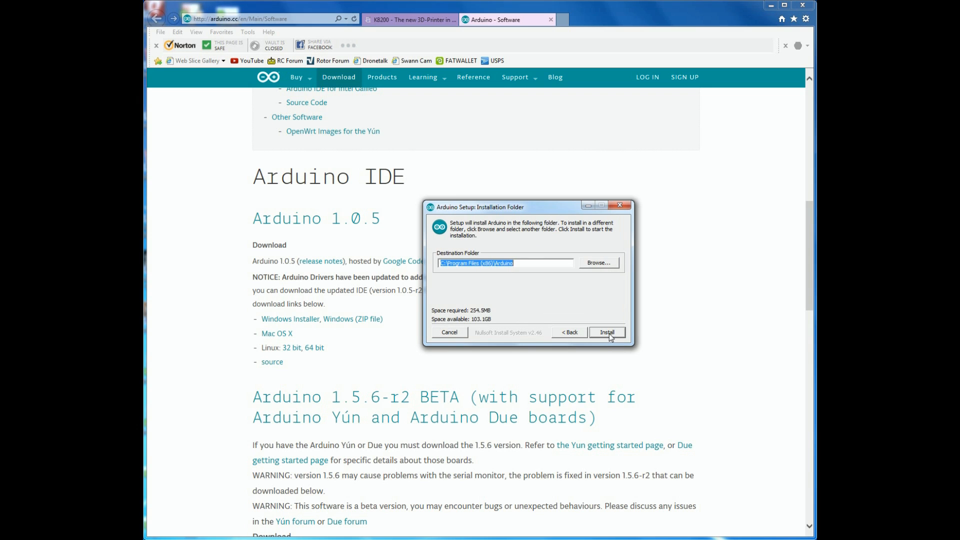
{"action": "left_click", "coordinate": [606, 332]}
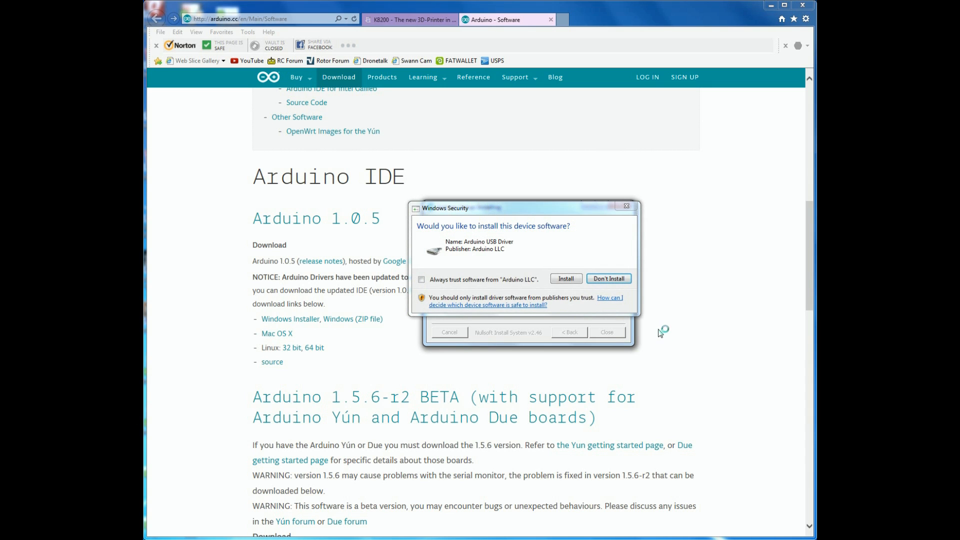
{"action": "left_click", "coordinate": [565, 279]}
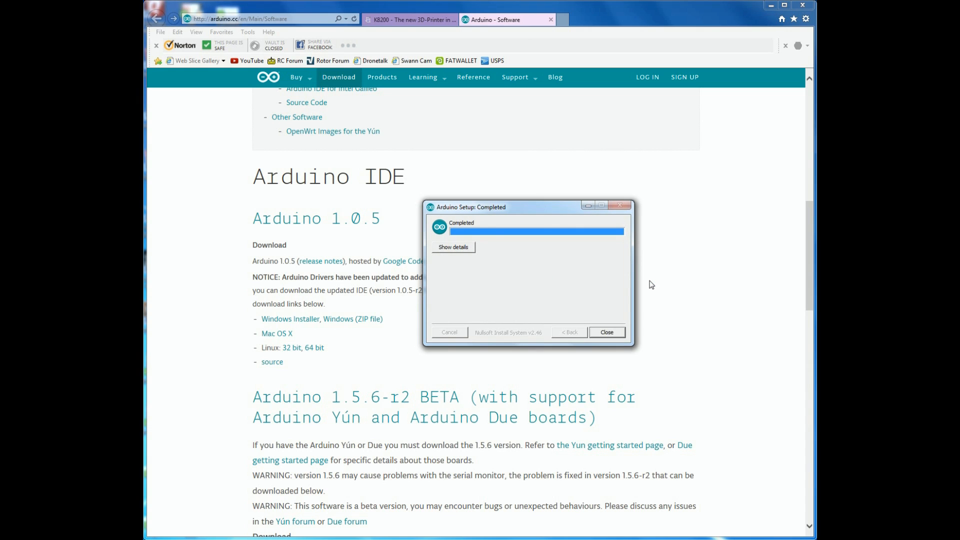
{"action": "mouse_move", "coordinate": [640, 283]}
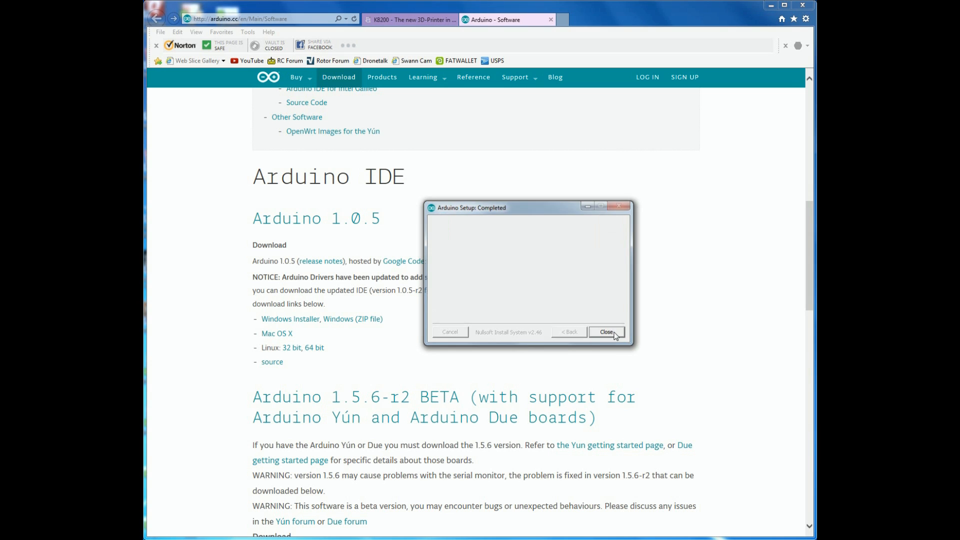
Step: Close the completed Arduino Setup and go to the K8200 site's Support page
{"action": "left_click", "coordinate": [606, 332]}
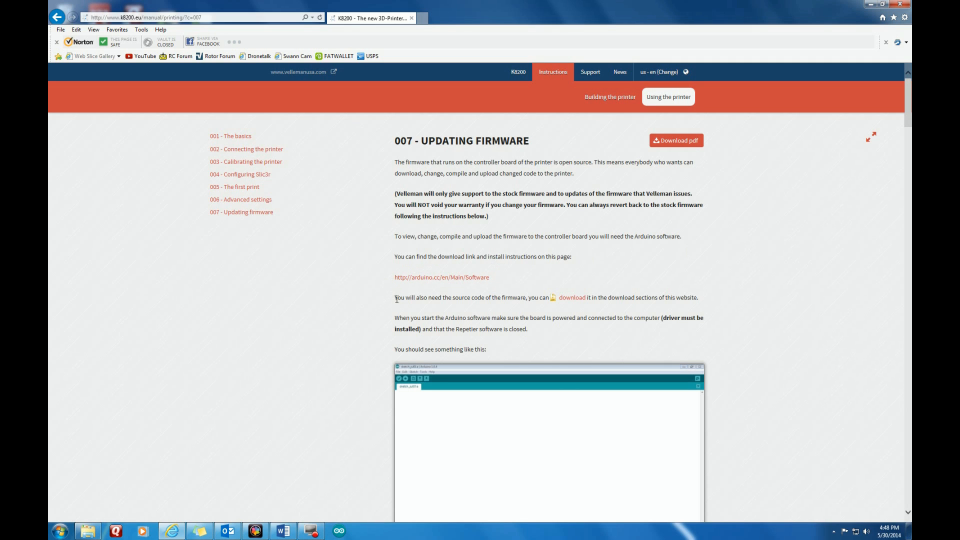
{"action": "left_click_drag", "start_coordinate": [395, 298], "coordinate": [539, 298]}
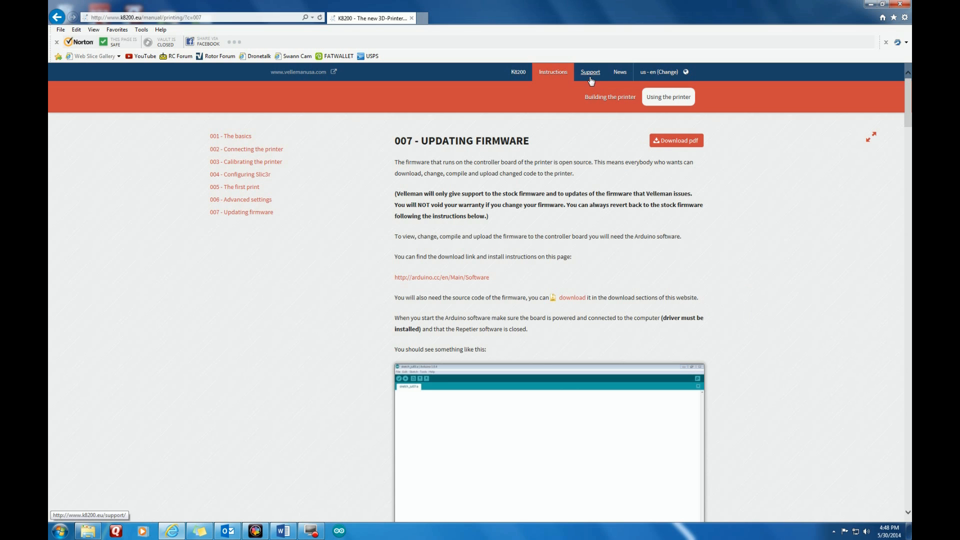
{"action": "left_click", "coordinate": [589, 72]}
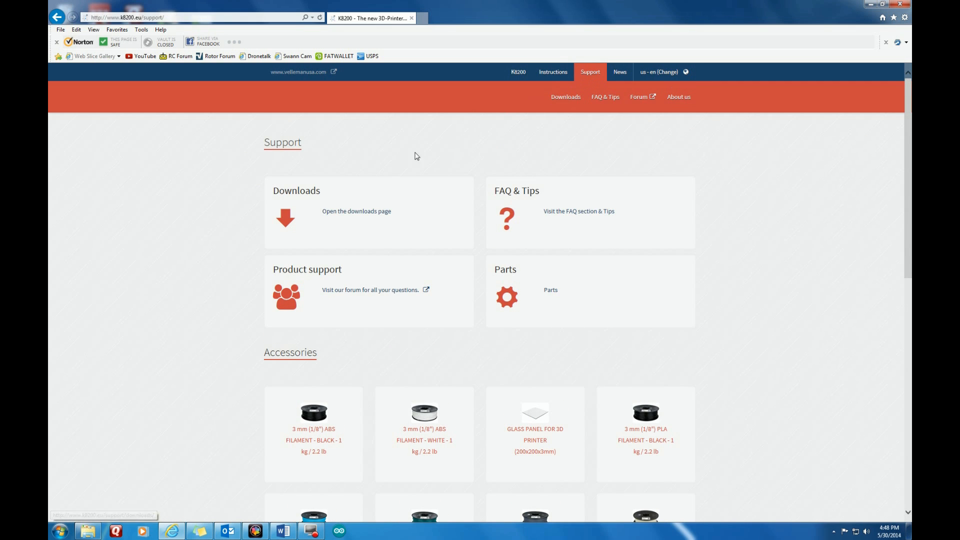
Step: On the K8200 Downloads page, start downloading Firmware_k8200_marlinV2
{"action": "left_click", "coordinate": [356, 211]}
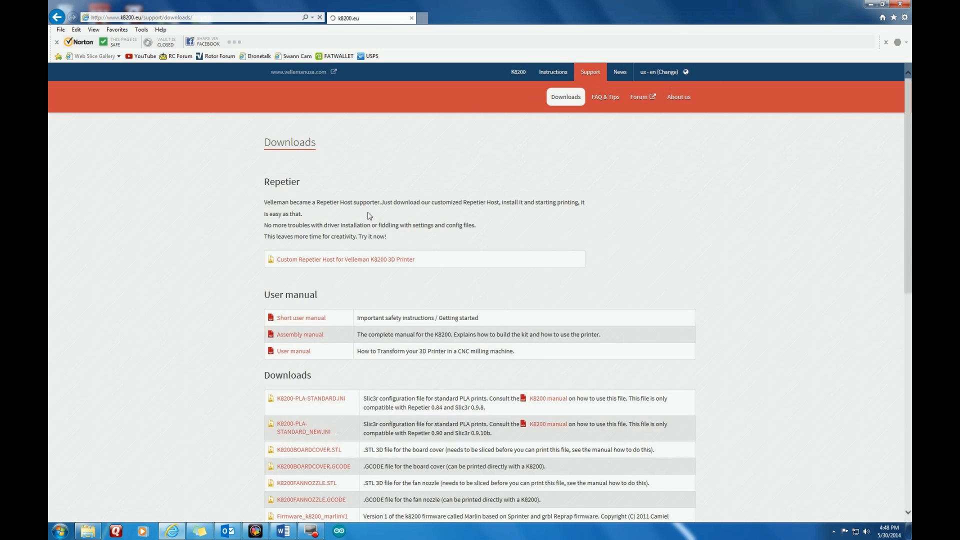
{"action": "scroll", "scroll_direction": "down", "scroll_amount": 3}
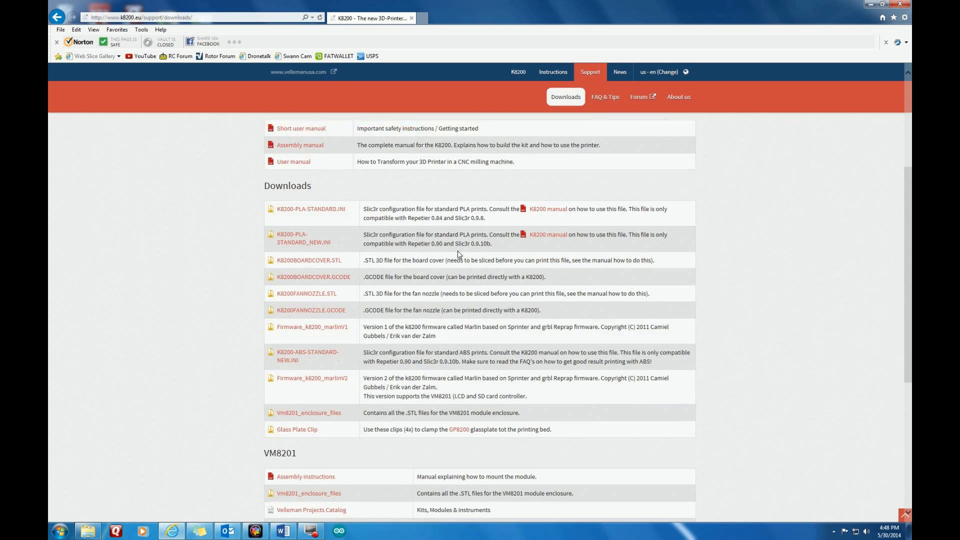
{"action": "scroll", "scroll_direction": "down", "scroll_amount": 3}
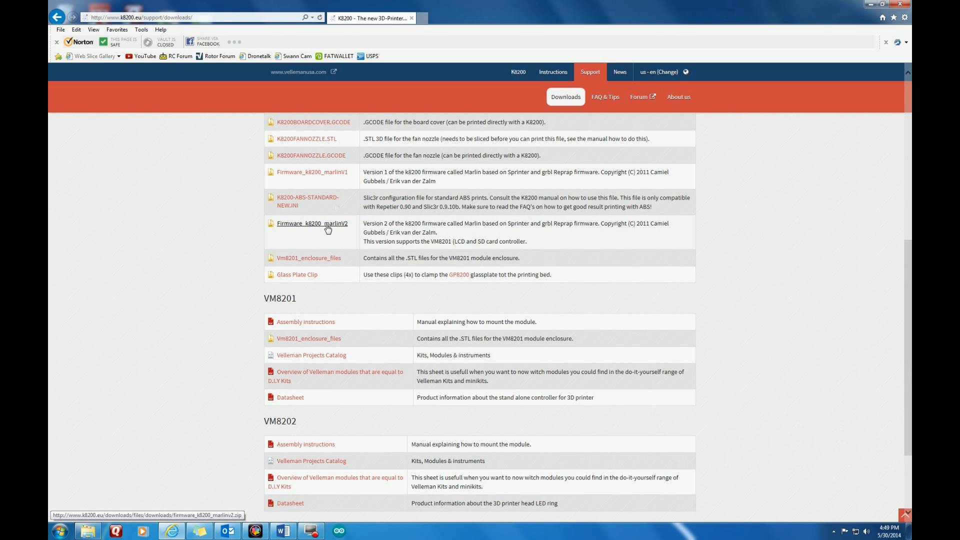
{"action": "left_click", "coordinate": [312, 223]}
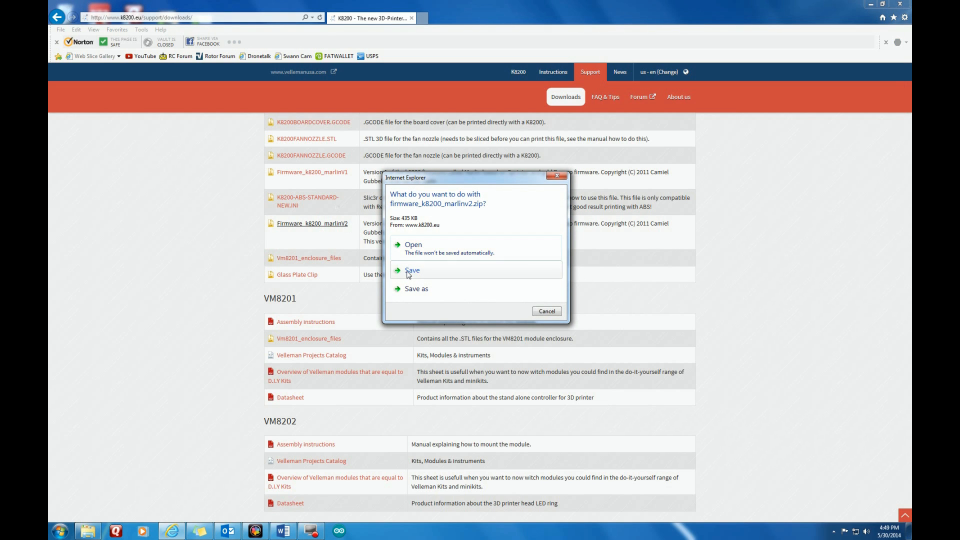
Step: Save firmware_k8200_marlinv2.zip to the computer and go back a page
{"action": "left_click", "coordinate": [411, 270]}
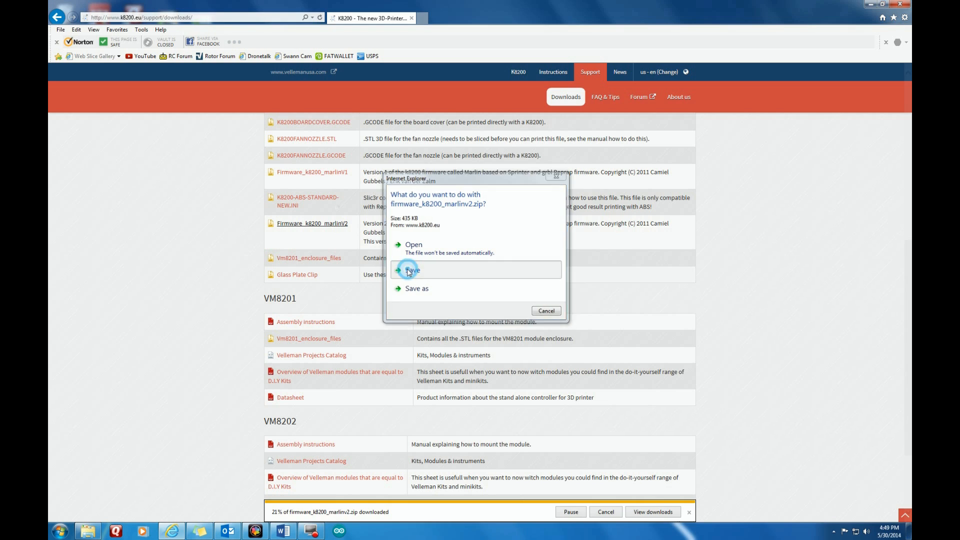
{"action": "left_click", "coordinate": [413, 270]}
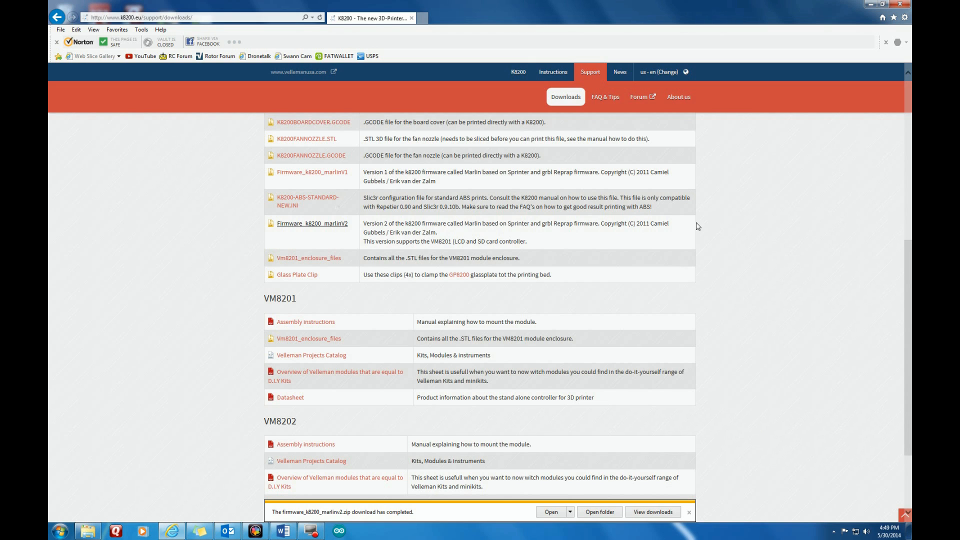
{"action": "mouse_move", "coordinate": [143, 234]}
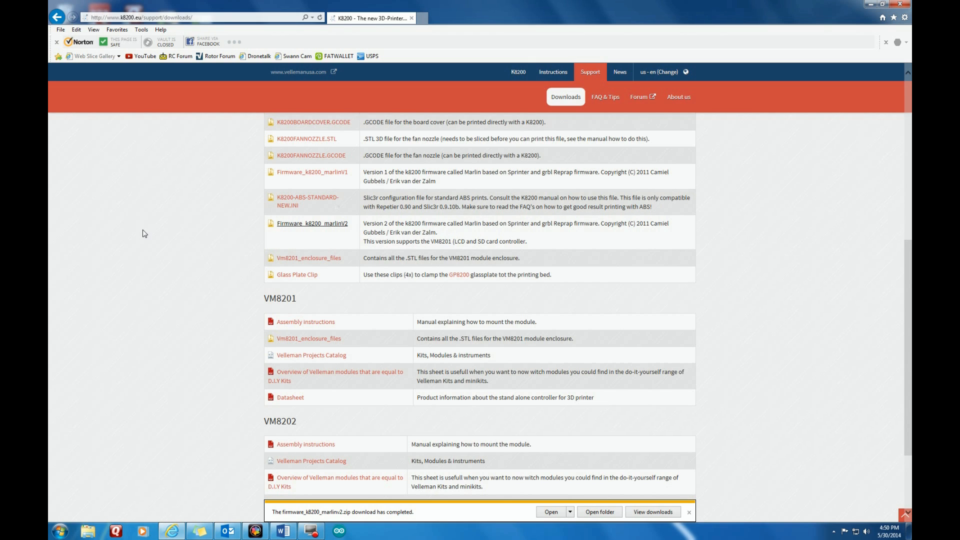
{"action": "left_click", "coordinate": [56, 17]}
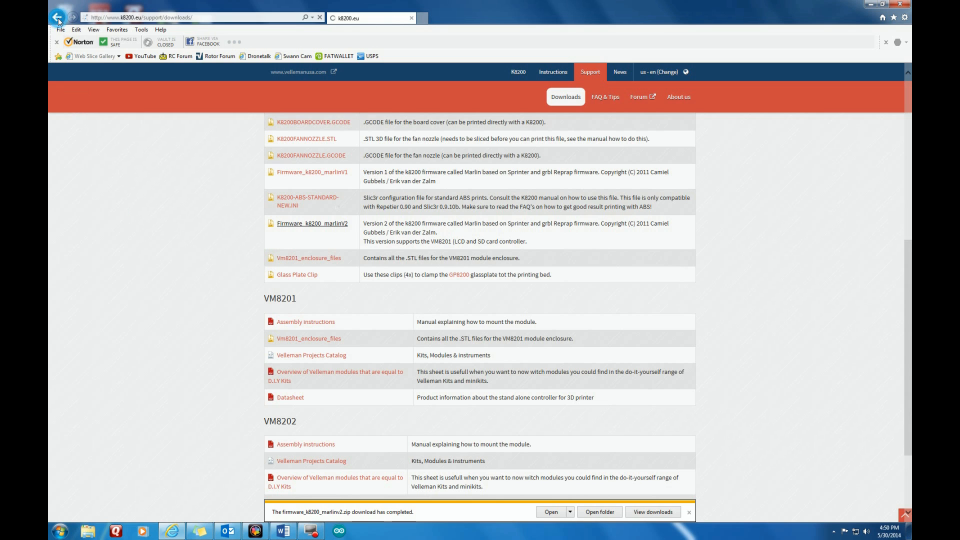
Step: Go back to the 007 - Updating Firmware page and scroll to the Arduino software description
{"action": "left_click", "coordinate": [53, 17]}
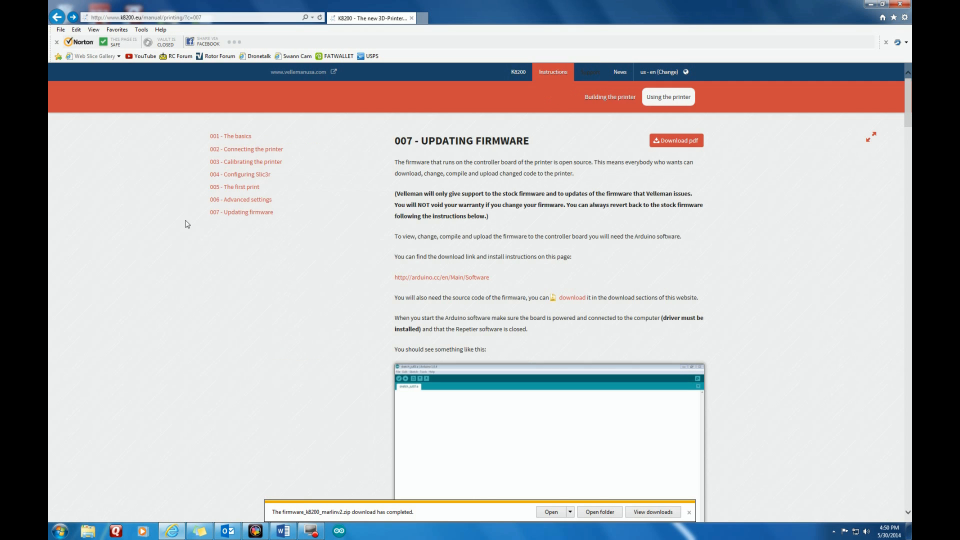
{"action": "mouse_move", "coordinate": [727, 365]}
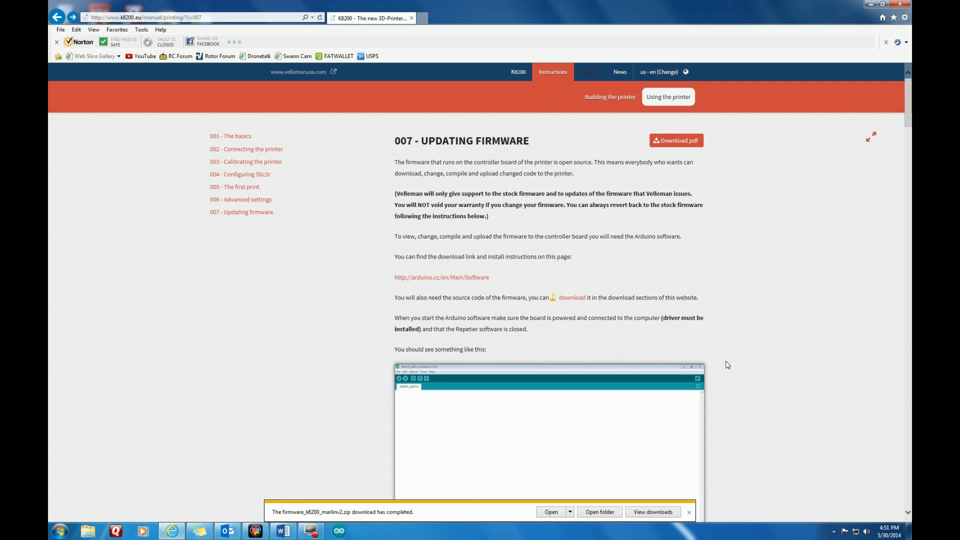
{"action": "scroll", "scroll_direction": "down", "scroll_amount": 3}
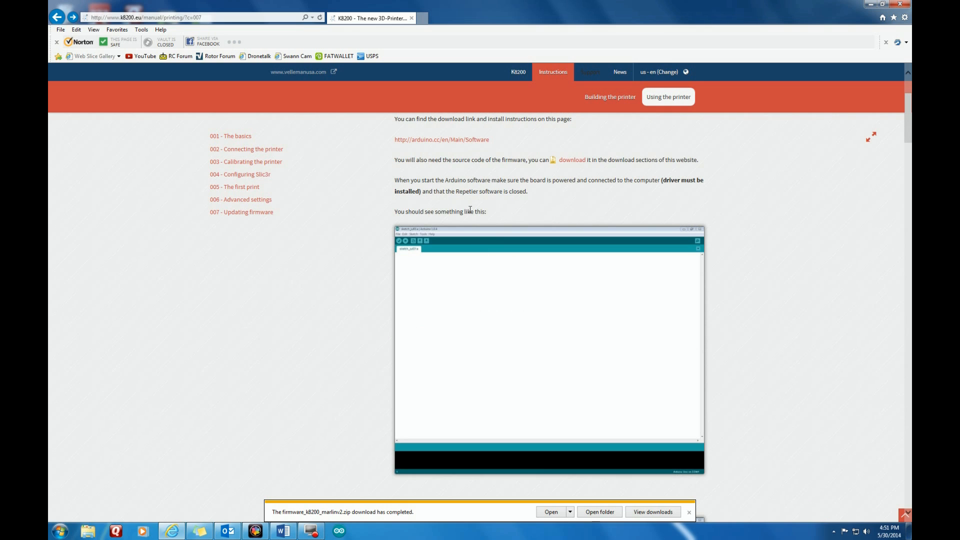
{"action": "mouse_move", "coordinate": [707, 288]}
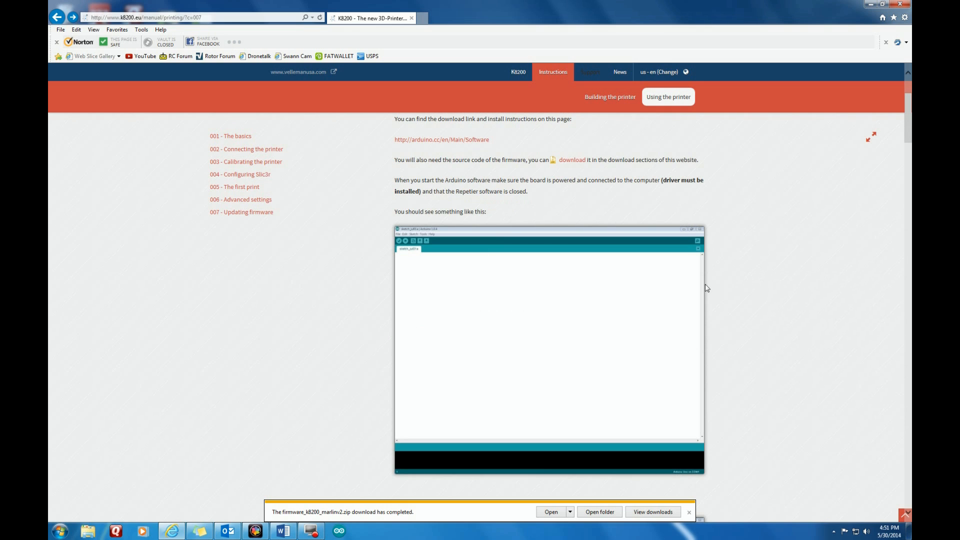